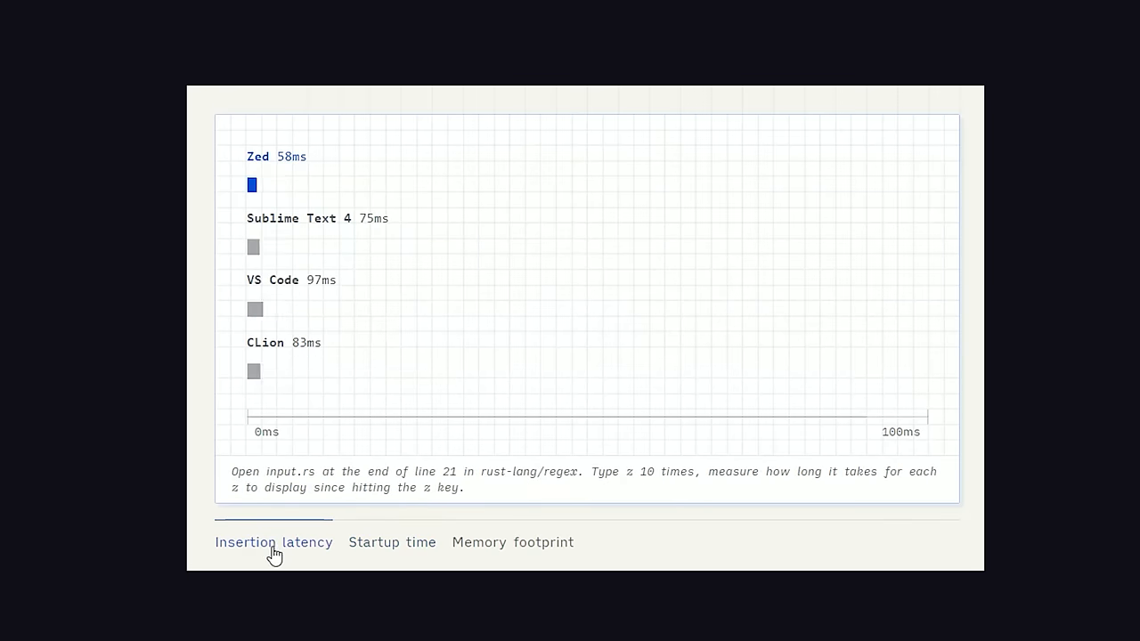
# Switch the performance chart from insertion latency to the startup time comparison.
pyautogui.click(392, 542)
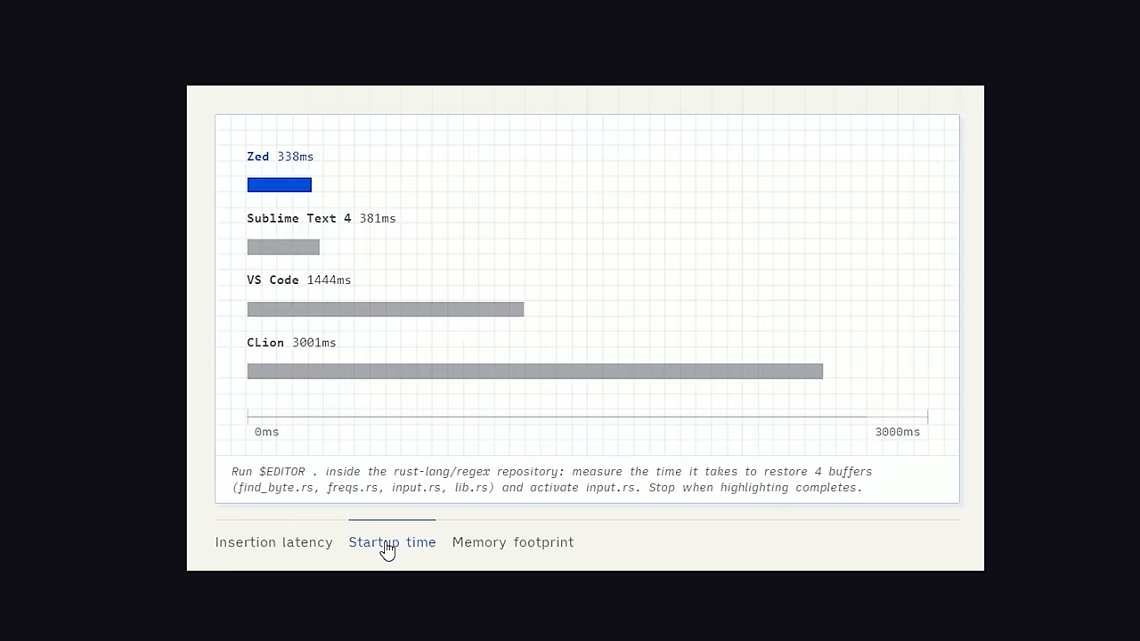
pyautogui.click(513, 542)
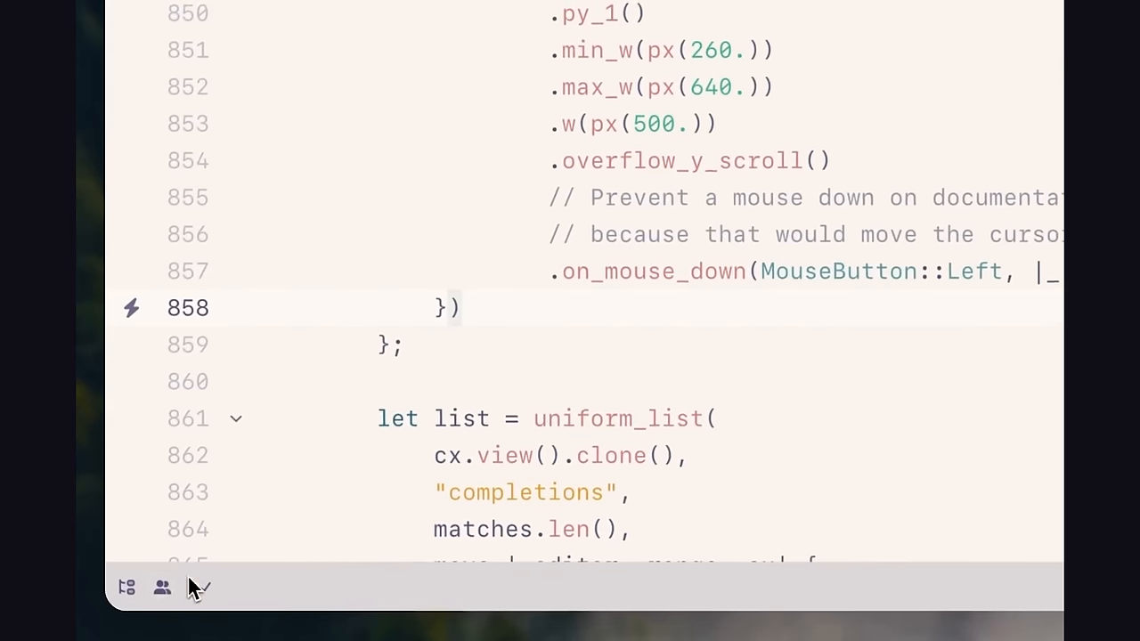
# Use the status bar icon to show the Earth-curvature assistant conversation beside index.js.
pyautogui.click(162, 587)
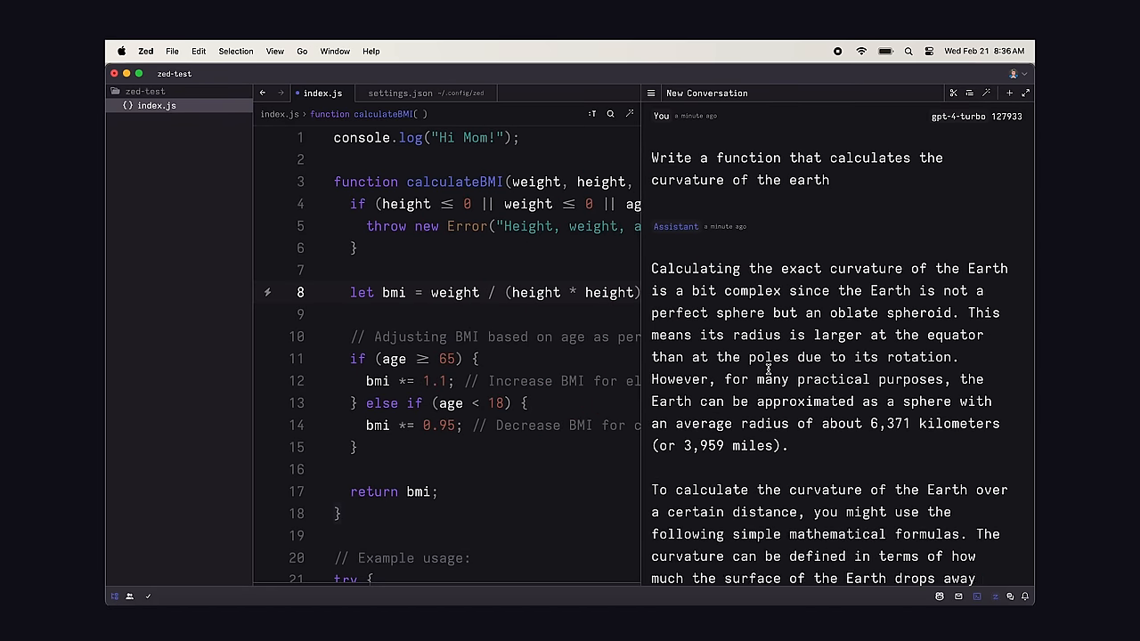
# Scroll the assistant reply down to the Python earth_curvature code block.
pyautogui.scroll(-3)
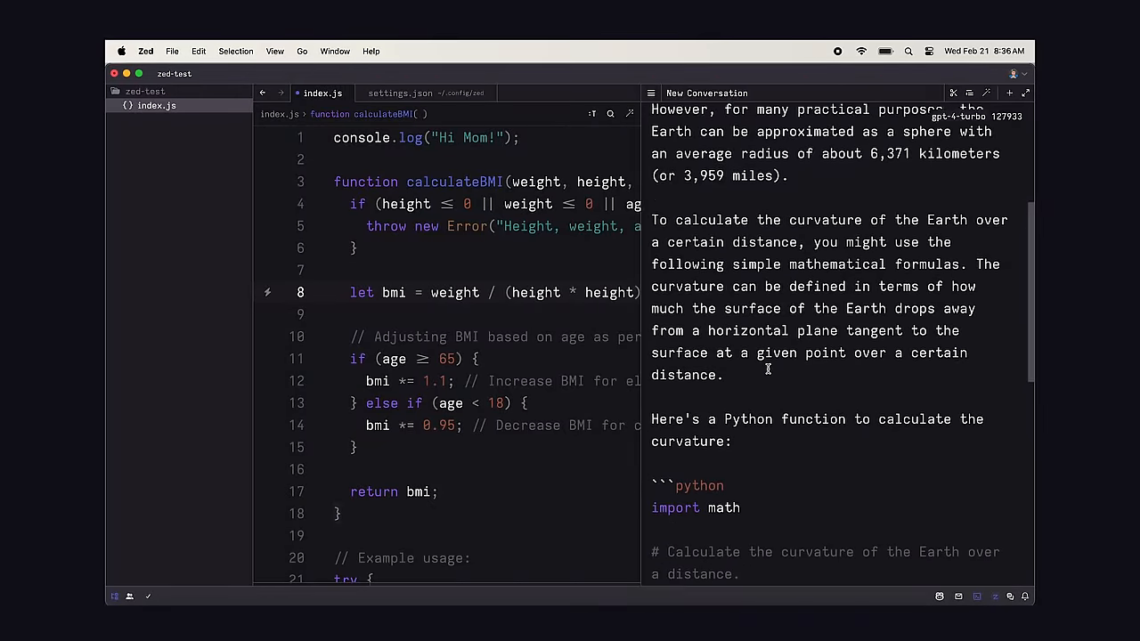
pyautogui.scroll(-3)
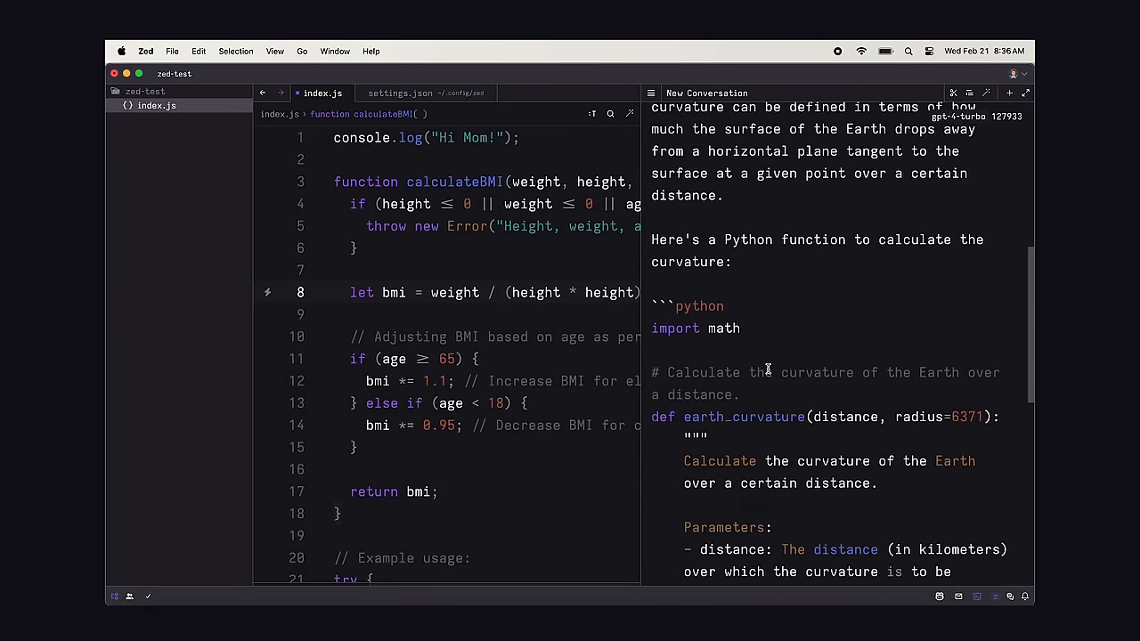